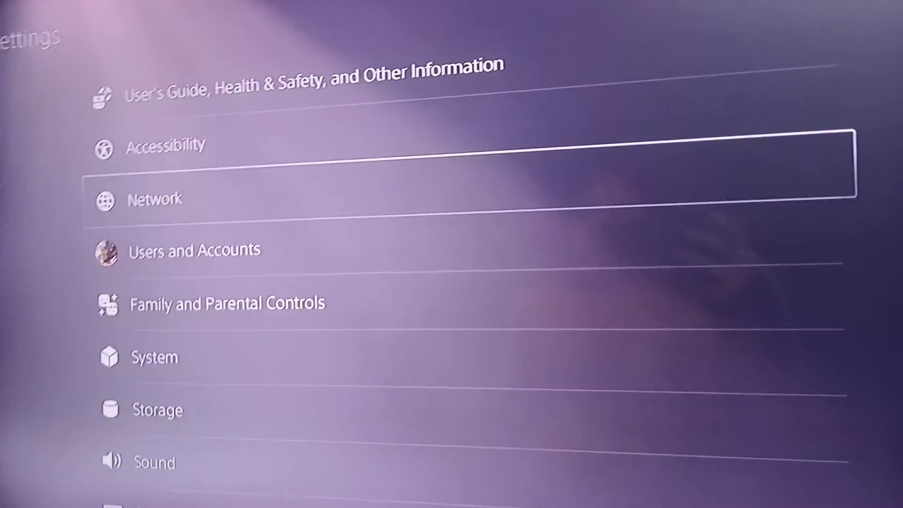
Step: Reach the Internet Connection screen and show the Infinix ZERO 8 network's options menu
{"action": "left_click", "coordinate": [152, 198]}
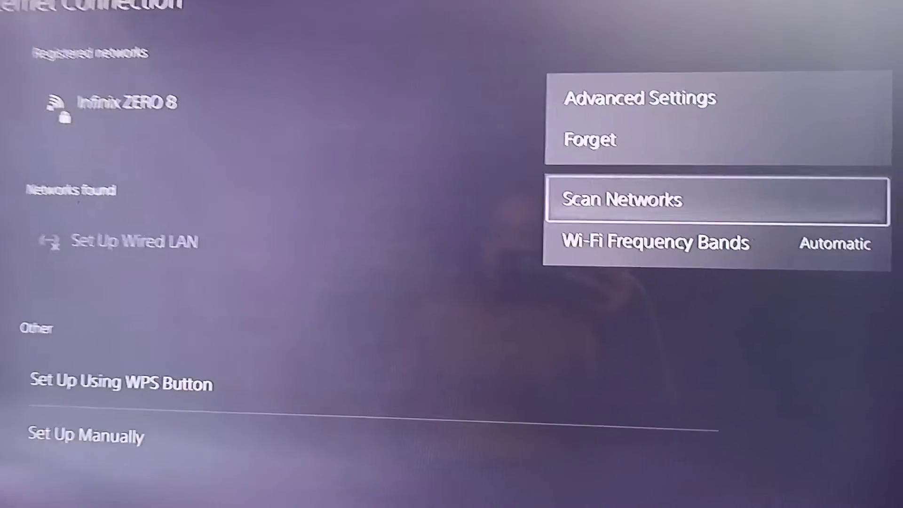
{"action": "left_click", "coordinate": [656, 241]}
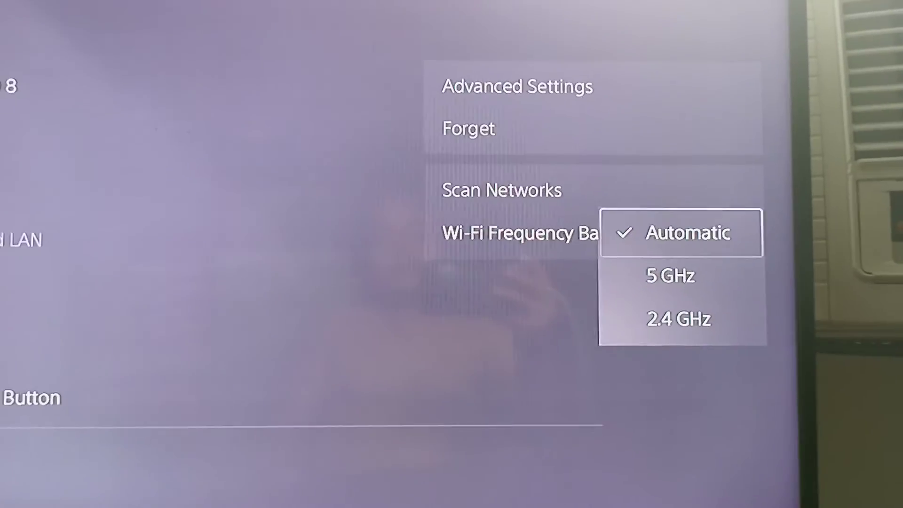
{"action": "left_click", "coordinate": [683, 232]}
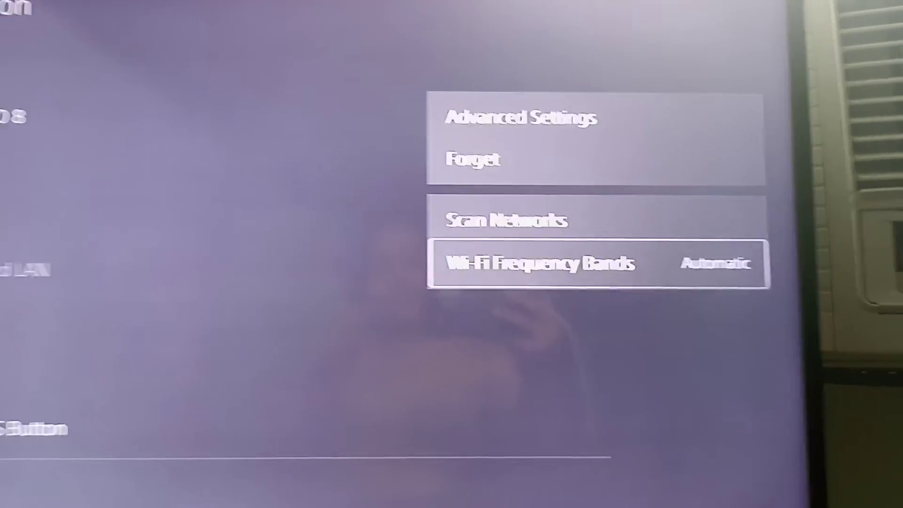